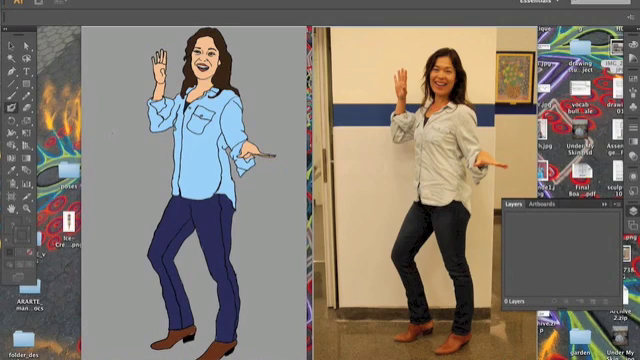
- Create a new blank portrait document named '8_0_Northcot'
click(290, 4)
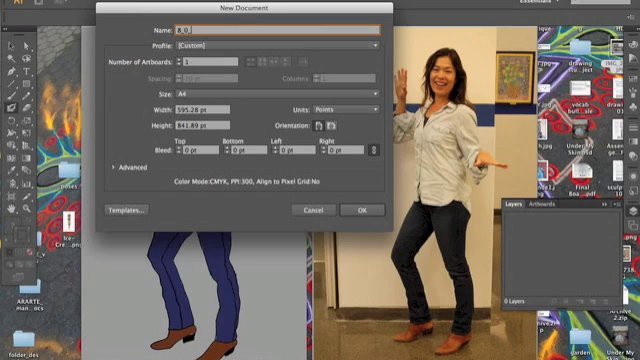
text(8_0_Northcot)
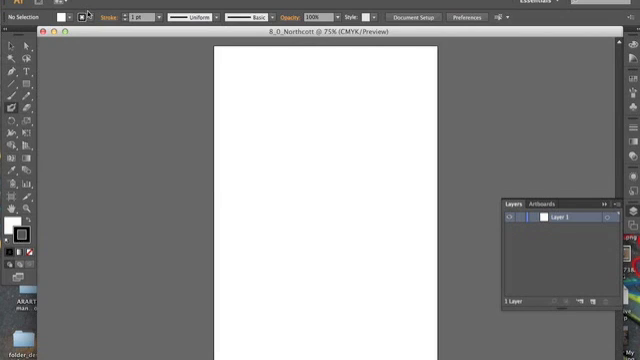
mouse_move(92, 32)
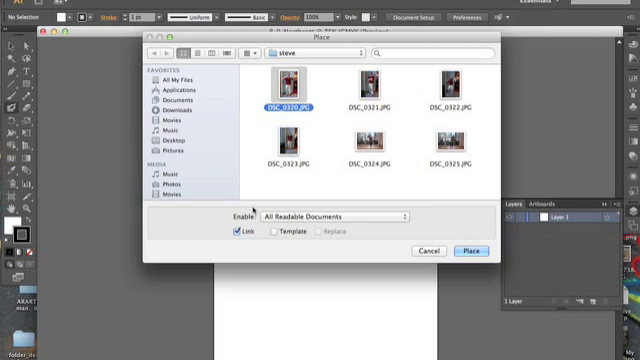
mouse_move(268, 232)
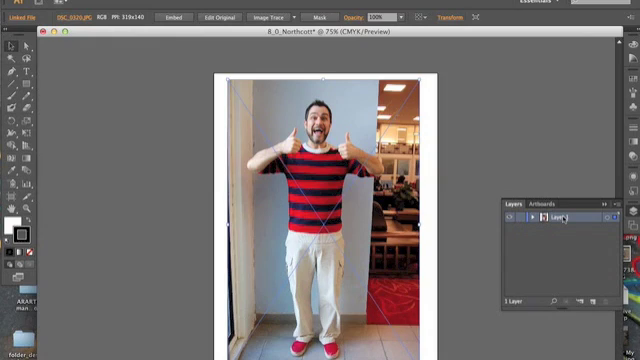
- Rename the photo layer 'Template' and make it a dimmed template layer
double_click(556, 214)
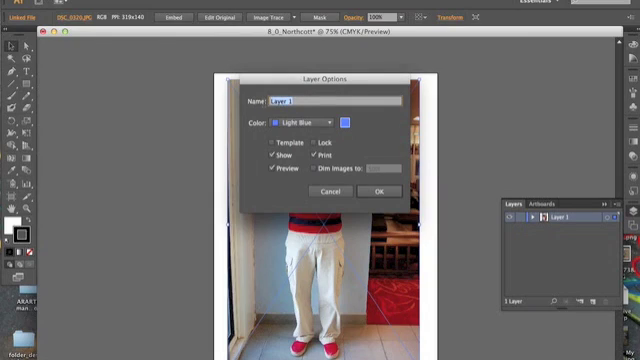
text(Template)
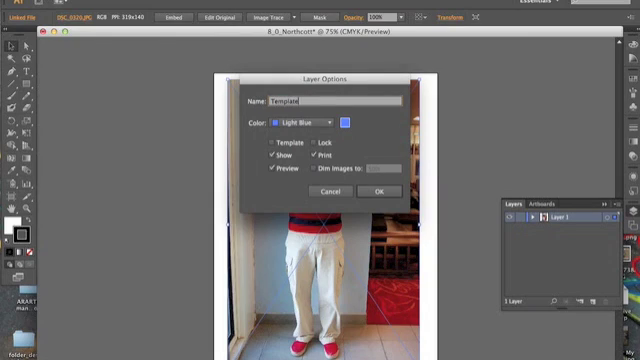
click(280, 144)
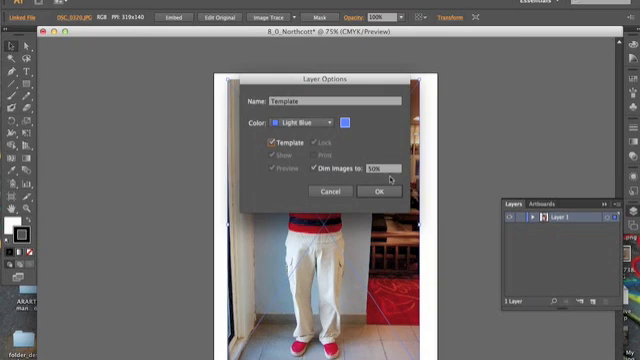
click(380, 190)
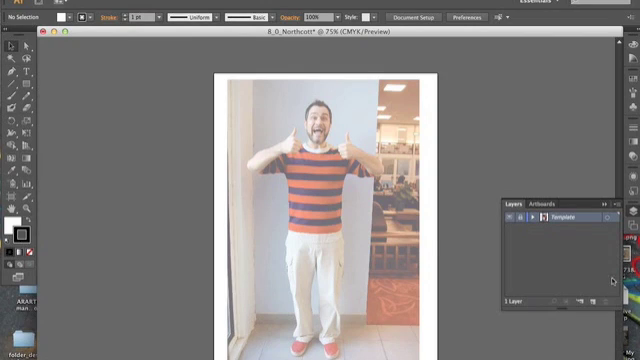
mouse_move(590, 300)
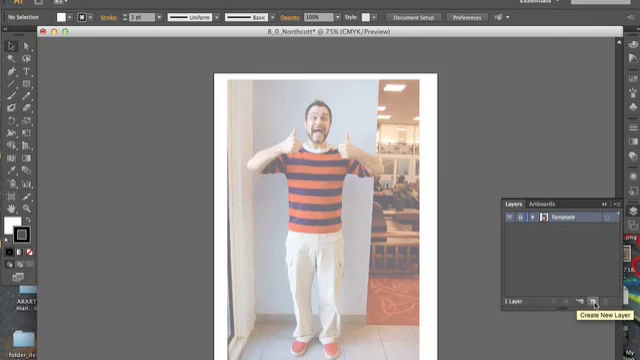
- Add a new drawing layer above Template and rename it
click(588, 300)
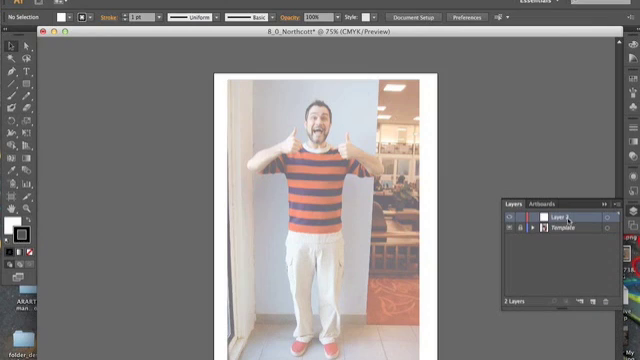
double_click(552, 216)
text(outline)
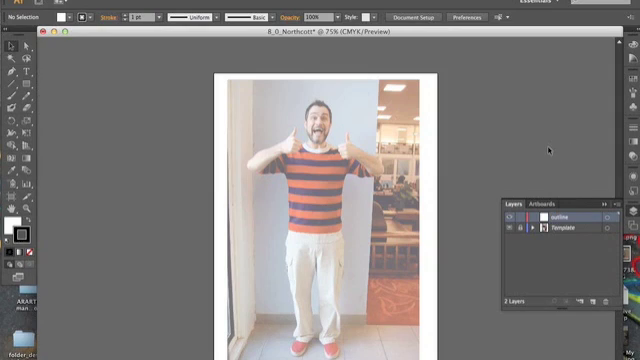
mouse_move(58, 122)
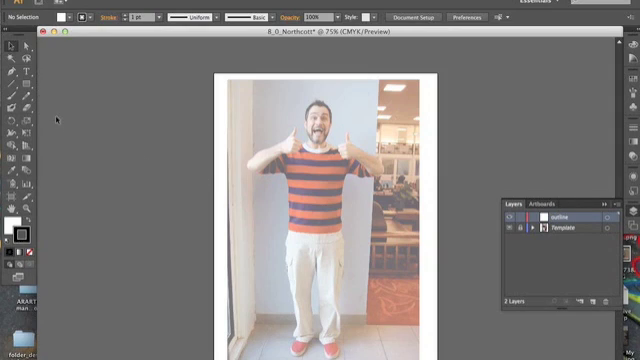
mouse_move(14, 106)
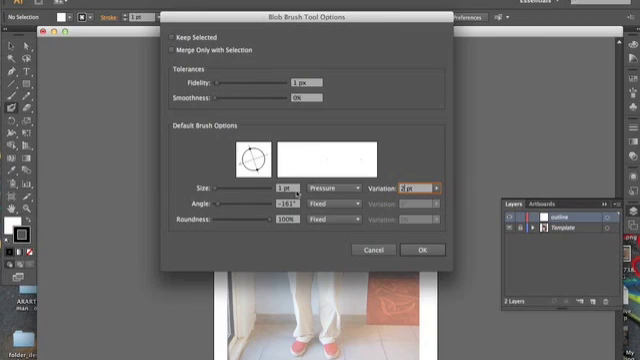
mouse_move(238, 206)
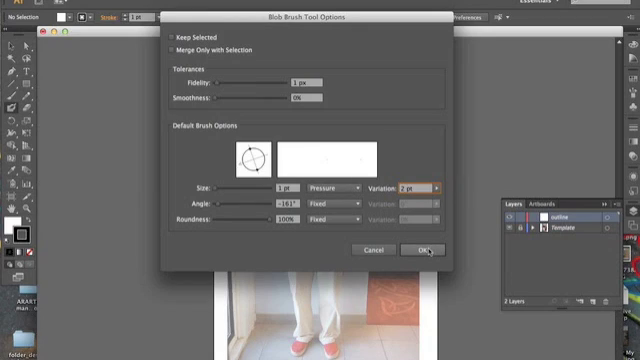
- Confirm the blob brush size and pressure variation settings
click(420, 250)
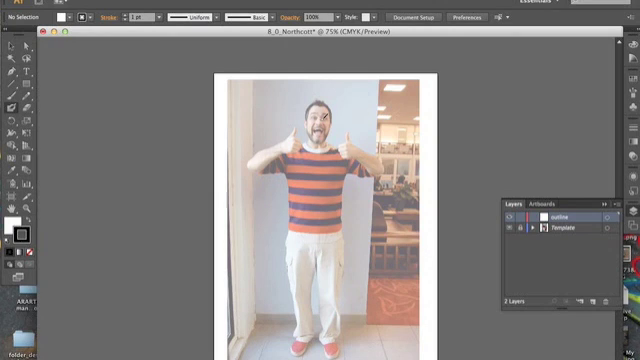
mouse_move(12, 230)
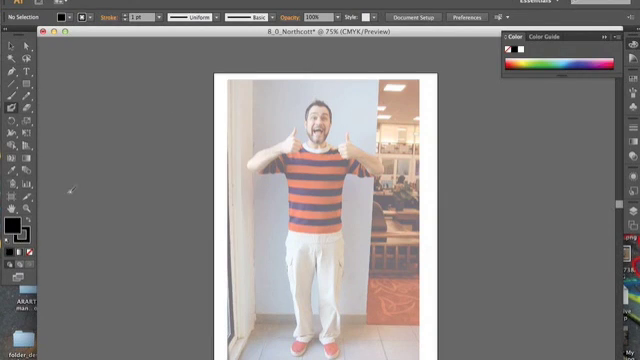
mouse_move(18, 248)
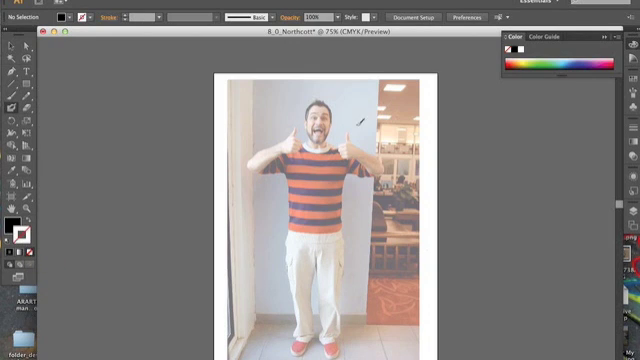
mouse_move(354, 104)
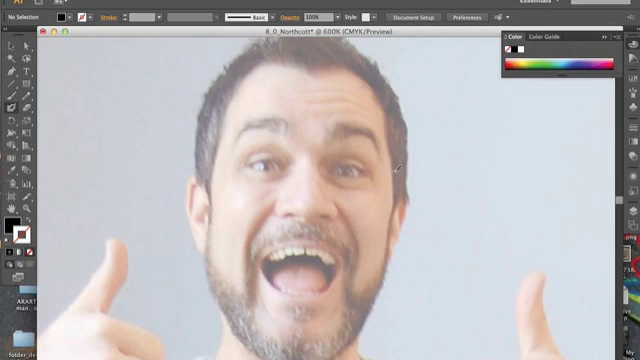
mouse_move(396, 184)
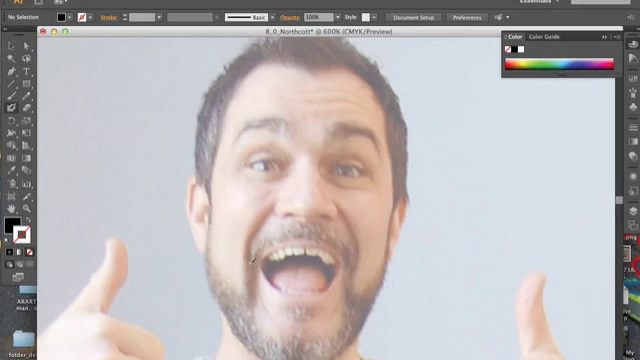
mouse_move(352, 278)
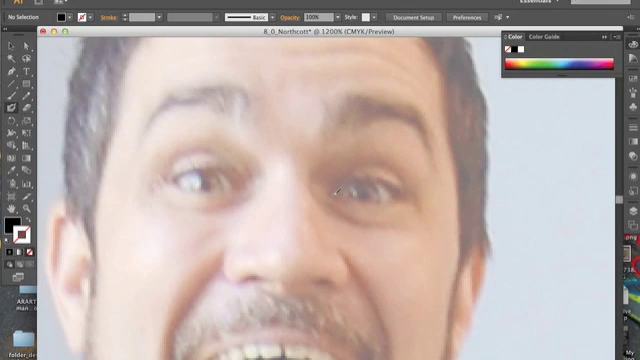
- Trace the outline of an eye in thick black blob-brush strokes
drag(320, 184, 380, 176)
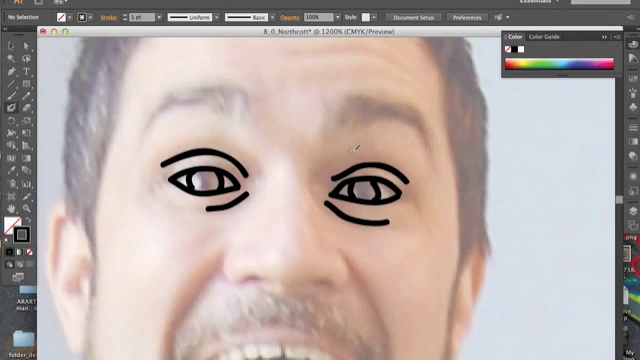
mouse_move(344, 96)
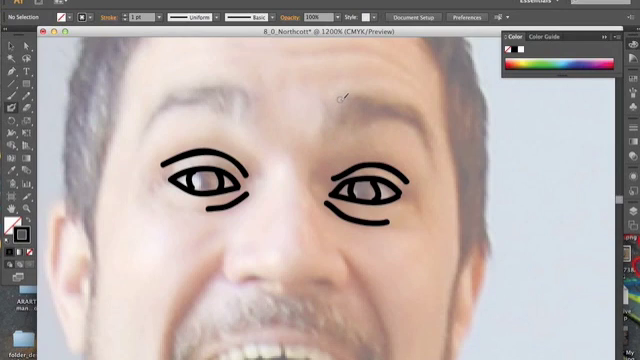
- Draw the eyebrow shapes above each eye in black strokes
drag(328, 96, 332, 130)
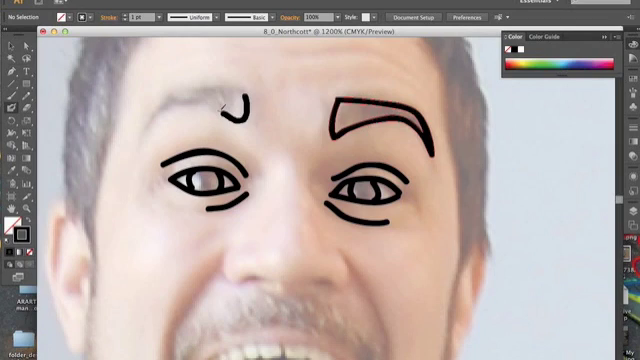
drag(160, 104, 250, 110)
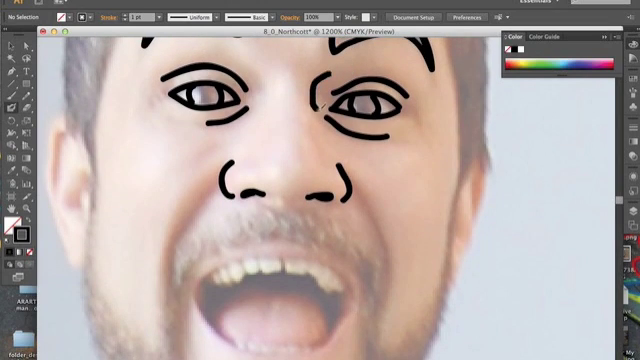
- Scroll down to the nose area below the traced eyes
scroll(down, 3)
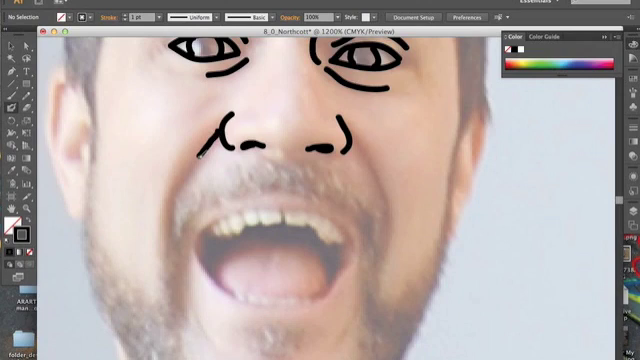
- Trace the wide open mouth below the nose in black strokes
drag(210, 130, 184, 200)
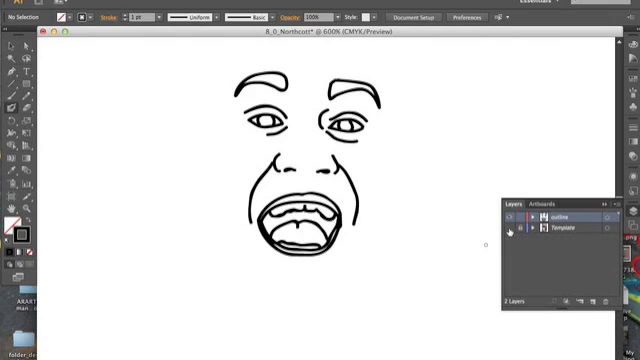
- Toggle the Template layer's visibility to inspect the traced face alone
click(508, 228)
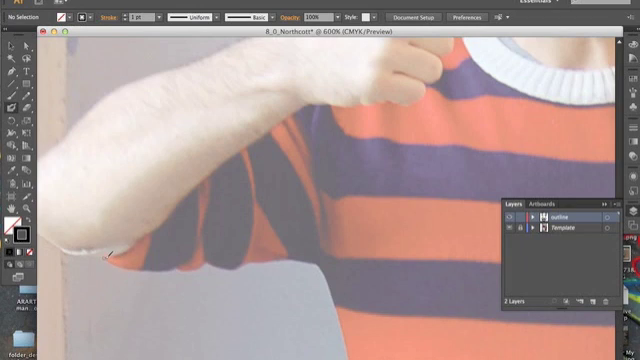
- Paint a first wrinkle line along the sleeve's lower edge
drag(108, 258, 180, 264)
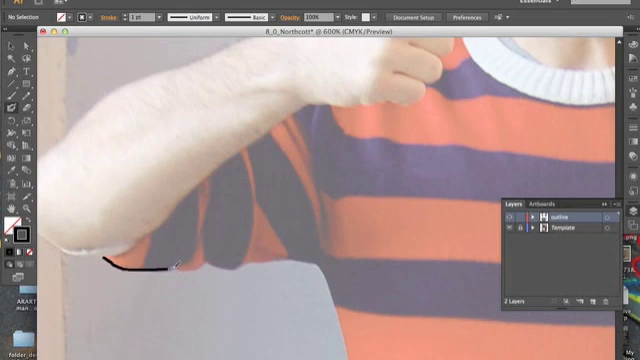